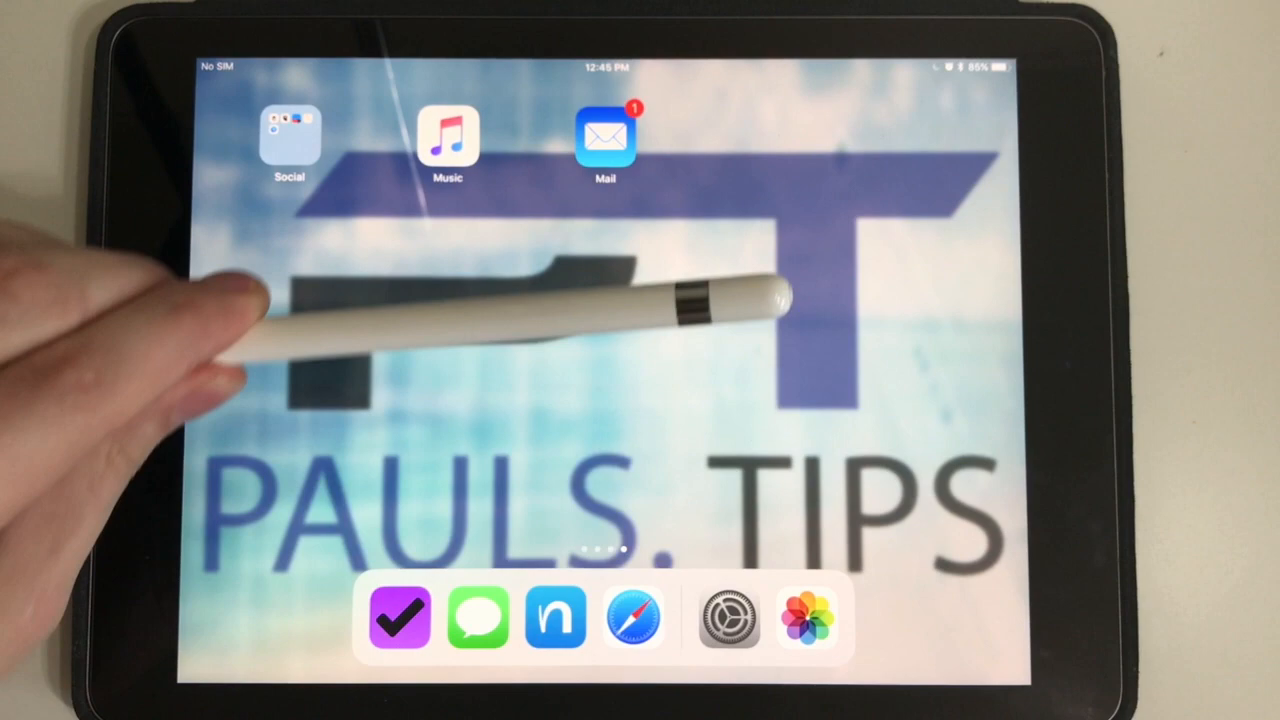
pyautogui.moveTo(450, 200)
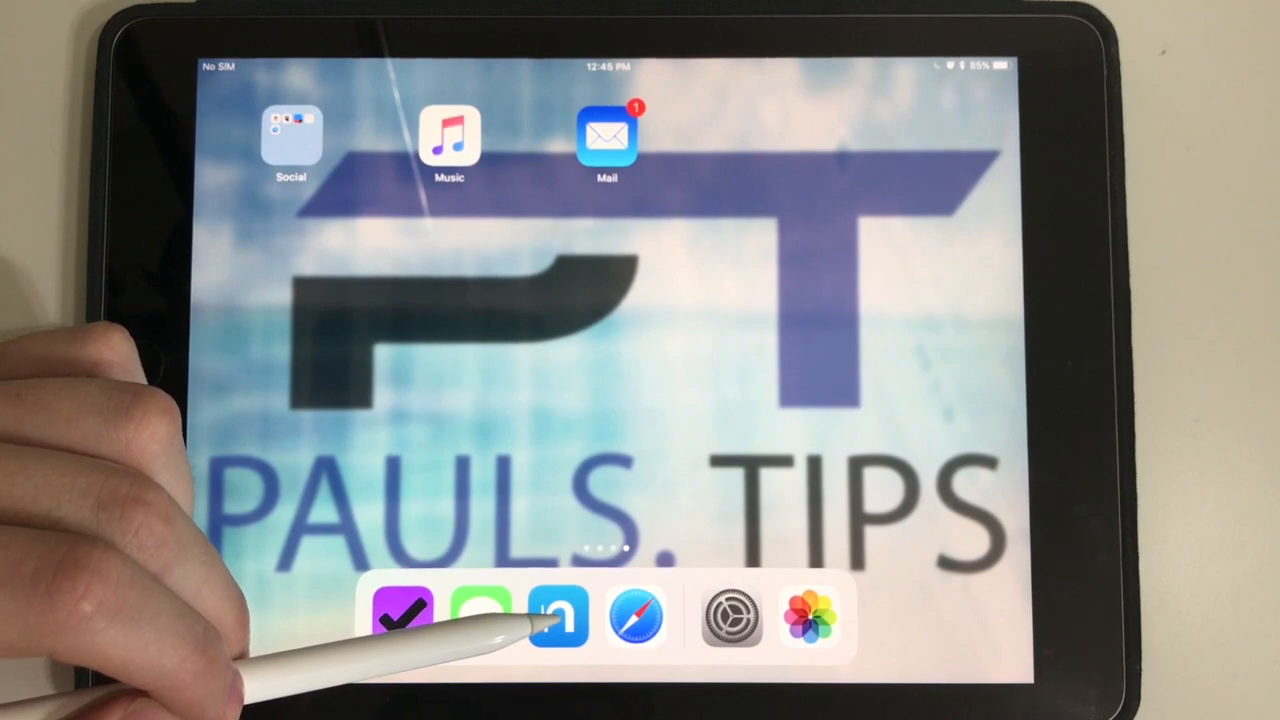
# - Launch Nebo from the dock to start a handwritten note
pyautogui.click(560, 617)
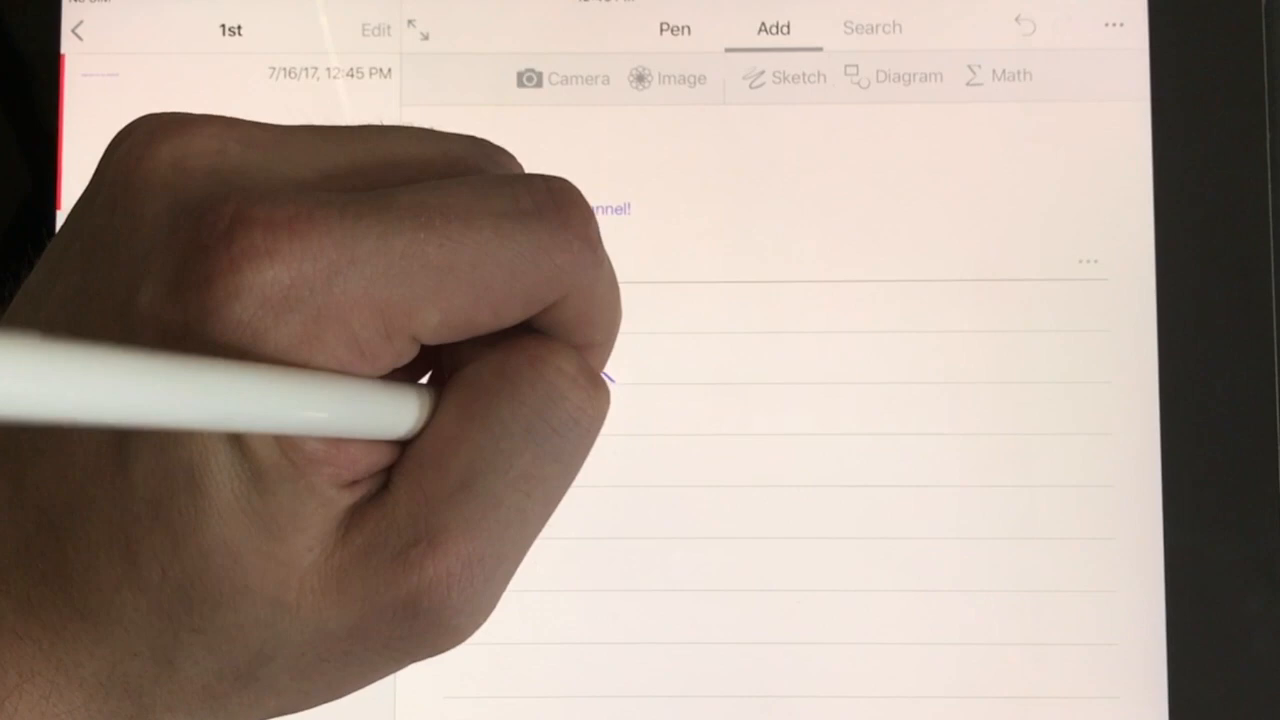
# - Add a three-item list: 'list 1', 'list 2', 'list 3'
pyautogui.write('list 1 + list 2 + list 3')
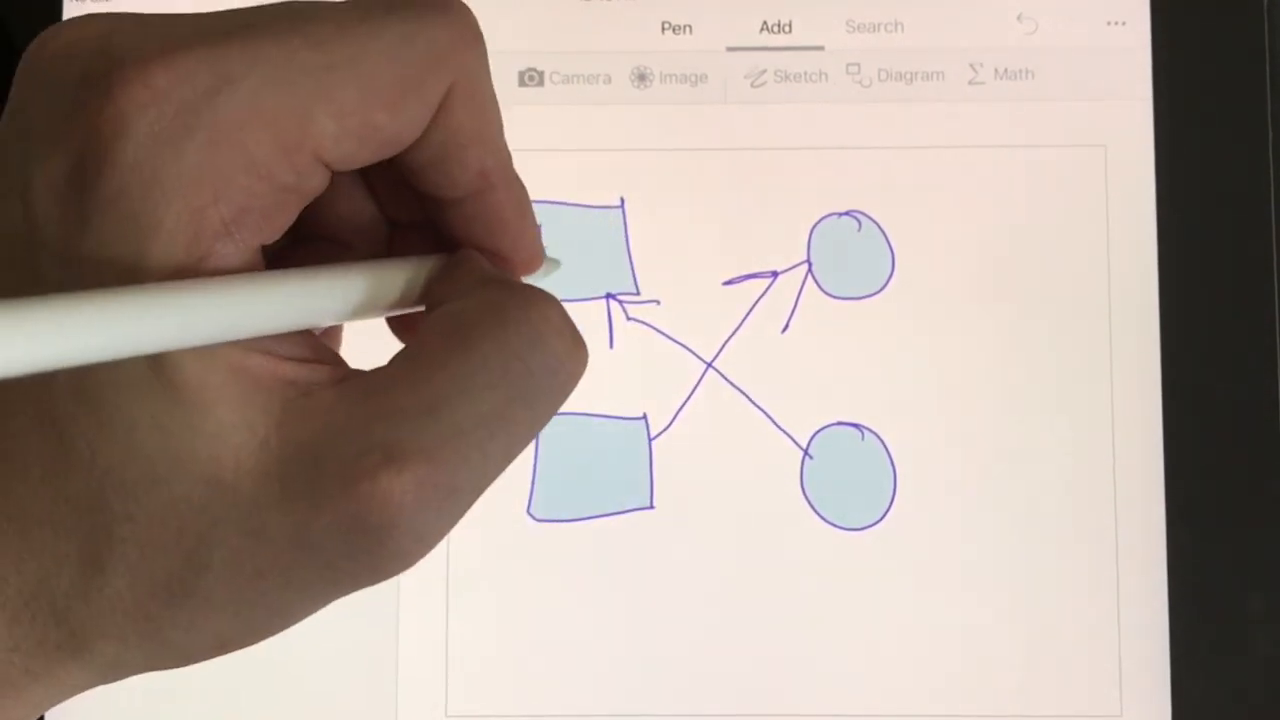
pyautogui.write('hello')
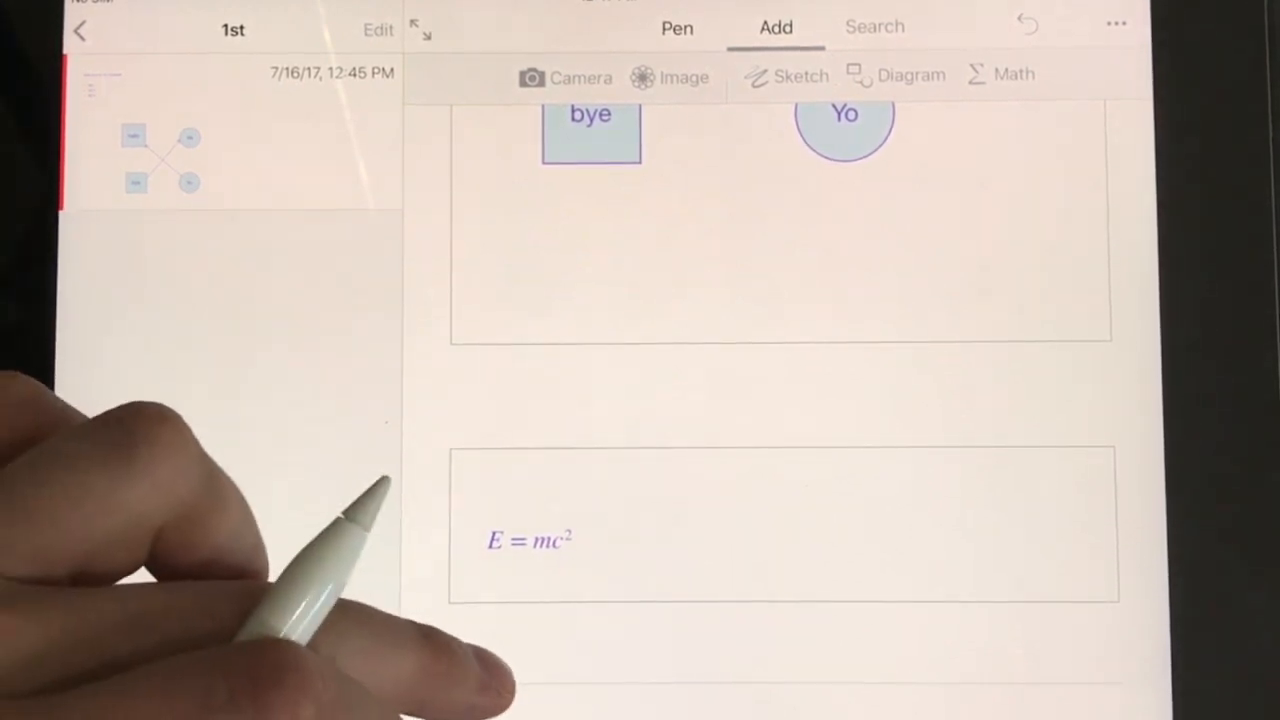
# - Search the note and bring up its convert and export options menu
pyautogui.click(873, 26)
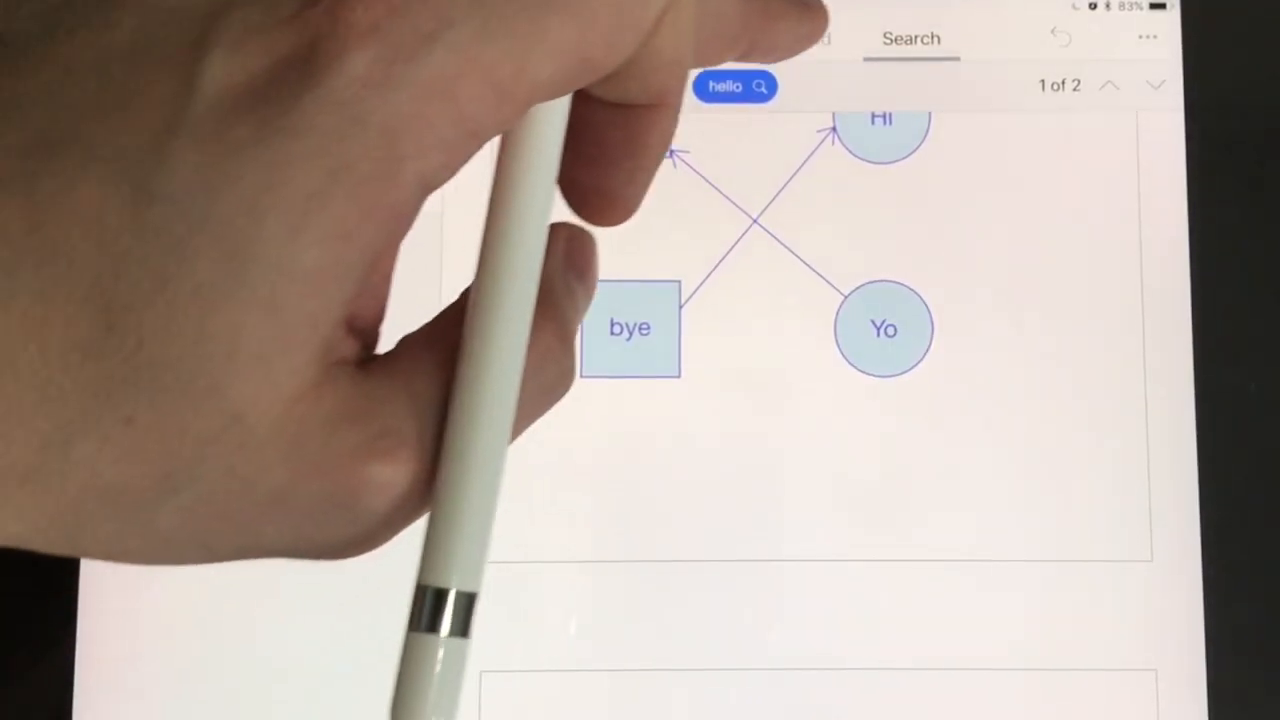
pyautogui.click(1147, 38)
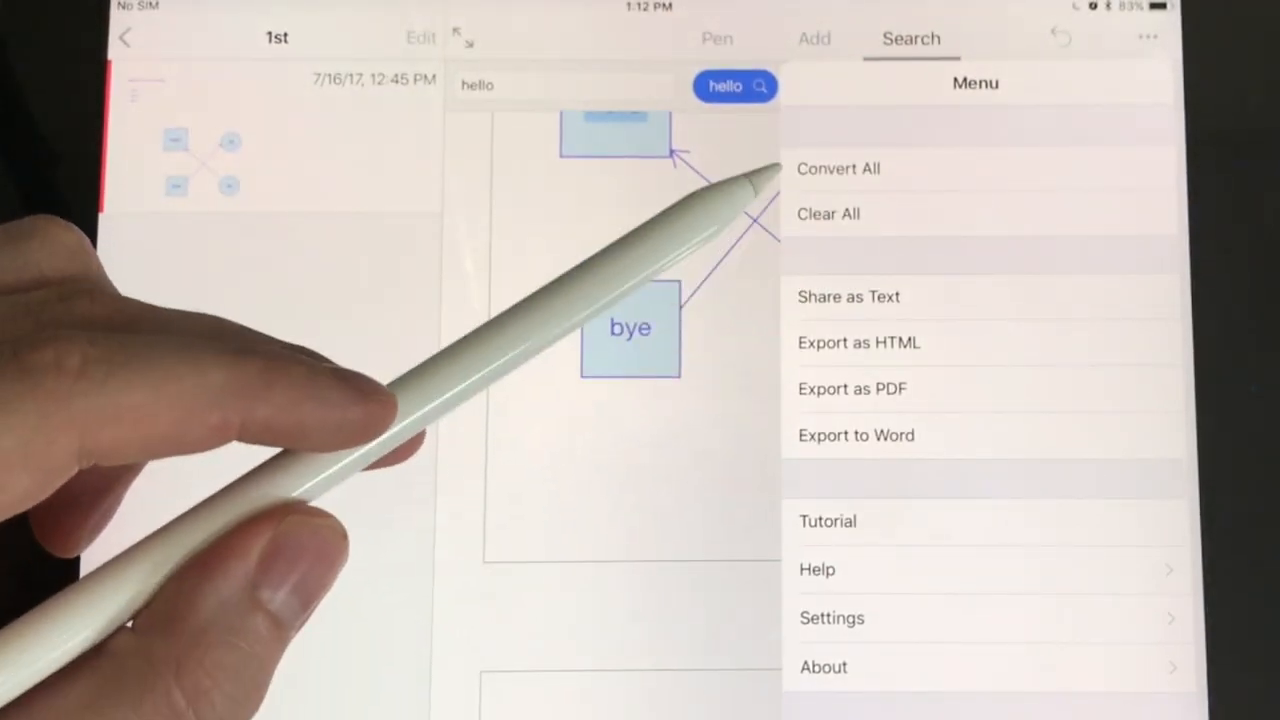
pyautogui.moveTo(790, 320)
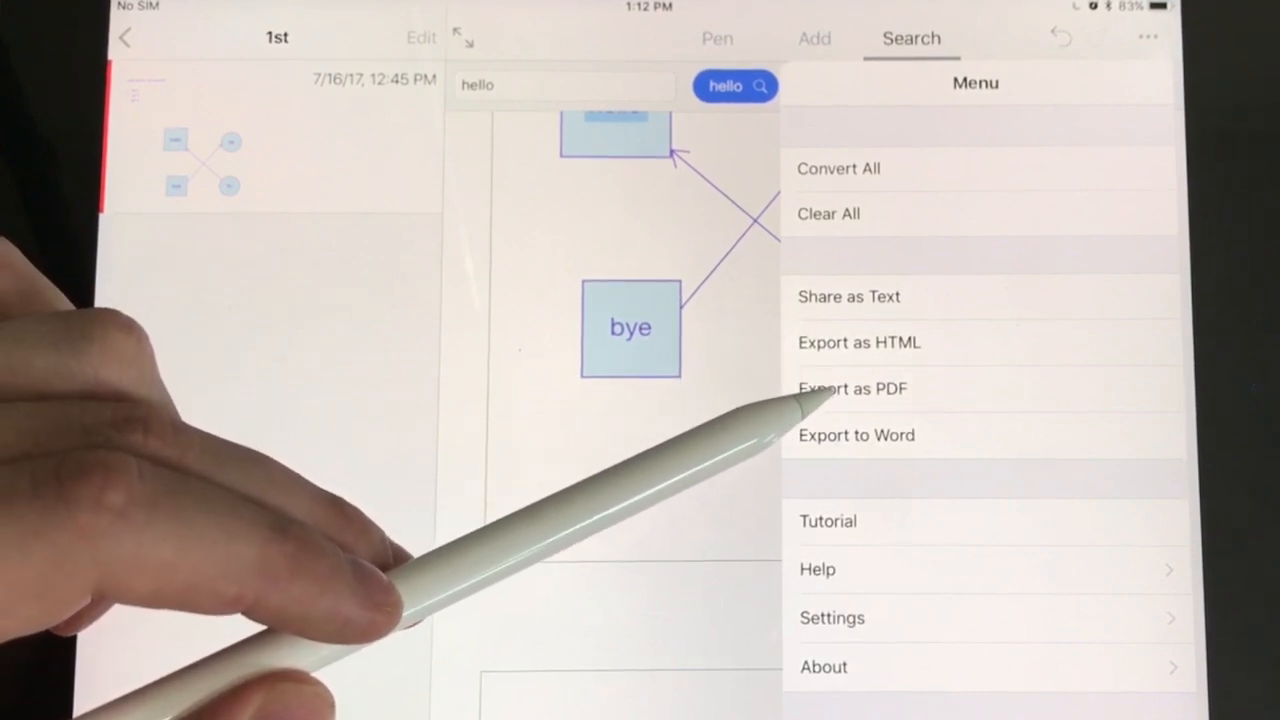
pyautogui.moveTo(800, 440)
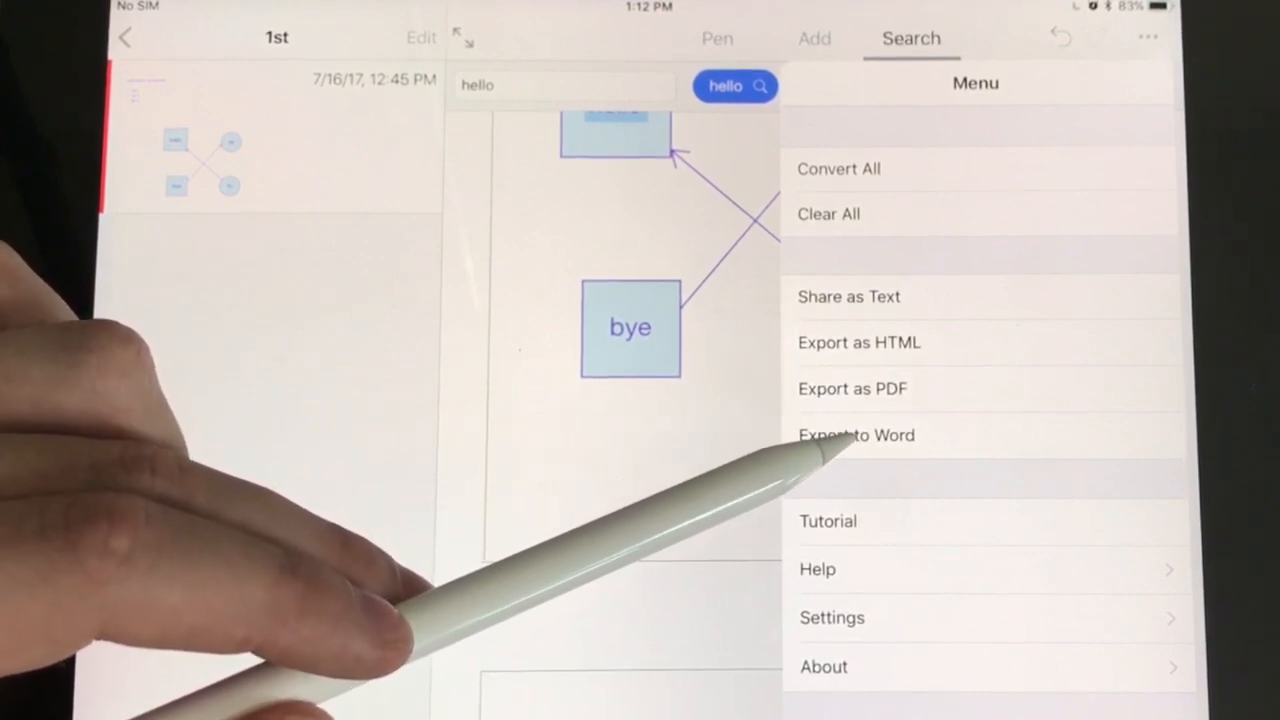